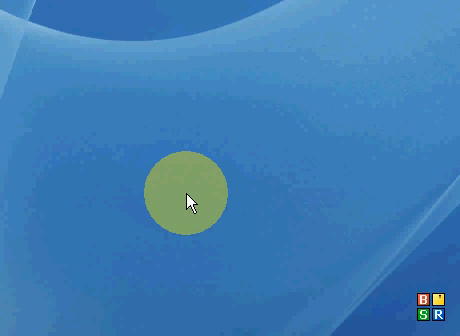
Launch Free YouTube to iPod Converter from Free Studio's YouTube tasks
{"action": "left_click_drag", "start_coordinate": [185, 195], "coordinate": [85, 115]}
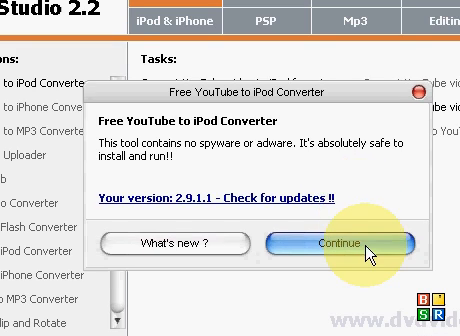
Accept the no-spyware safety notice with Continue
{"action": "left_click", "coordinate": [340, 241]}
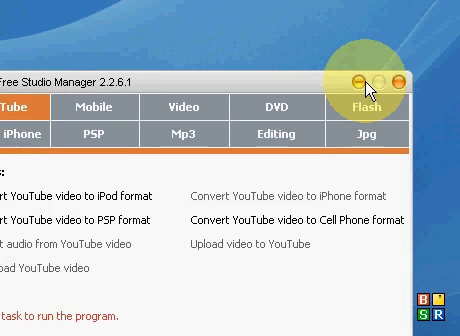
Pause the Halo 3 video and expand its description down to the URL field
{"action": "left_click", "coordinate": [398, 77]}
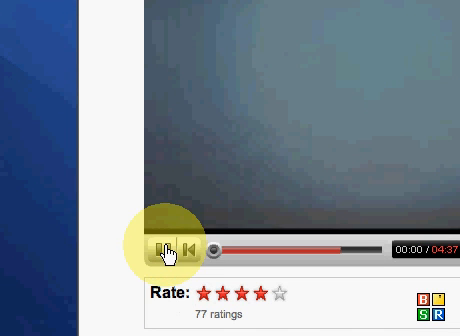
{"action": "left_click", "coordinate": [140, 247]}
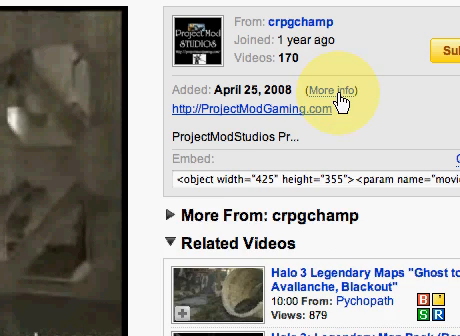
{"action": "left_click", "coordinate": [330, 82]}
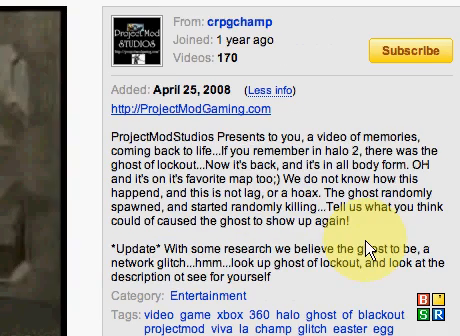
{"action": "scroll", "scroll_direction": "down", "scroll_amount": 3}
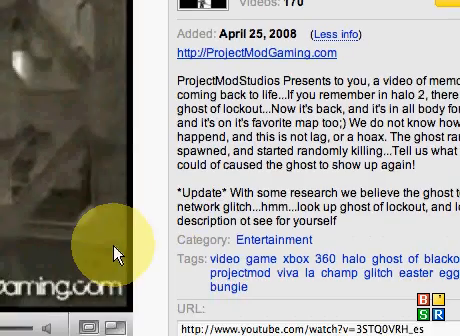
{"action": "scroll", "scroll_direction": "down", "scroll_amount": 3}
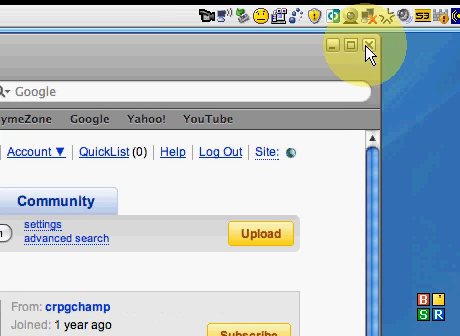
Close the browser and bring the converter back with the Halo 3 URL as input
{"action": "left_click", "coordinate": [374, 44]}
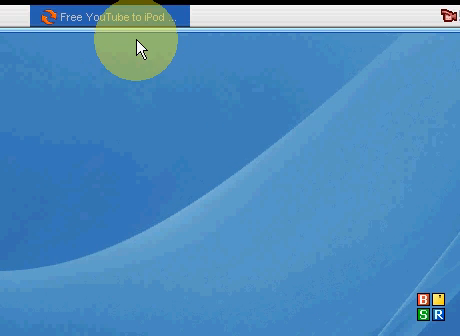
{"action": "left_click", "coordinate": [100, 18]}
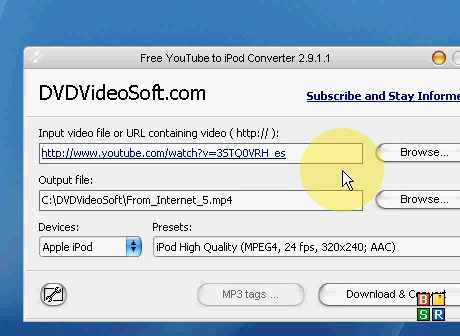
{"action": "mouse_move", "coordinate": [320, 178]}
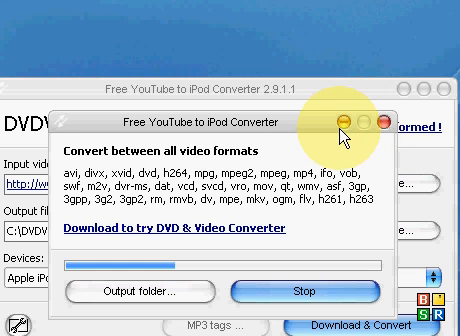
Minimize the conversion progress window so it keeps running in the background
{"action": "left_click", "coordinate": [338, 123]}
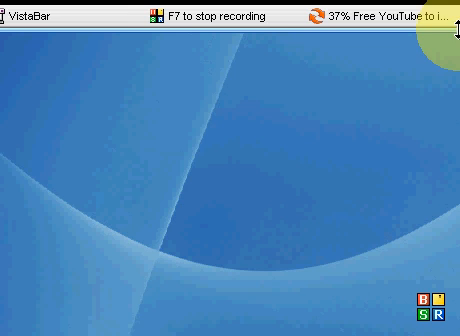